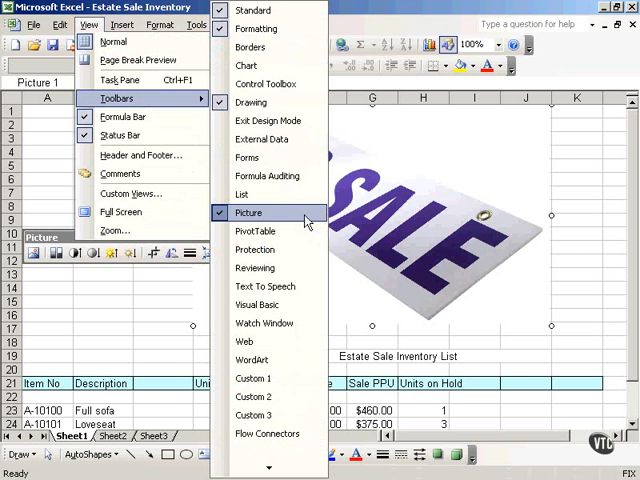
mouse_move(268, 28)
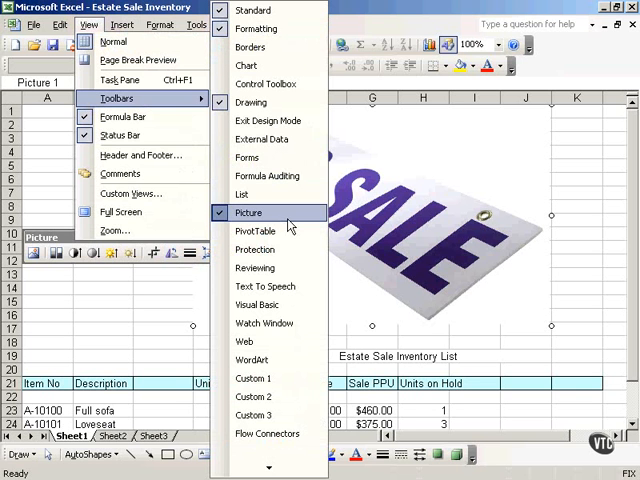
Step: Display the Picture toolbar for editing the FOR SALE picture
click(248, 212)
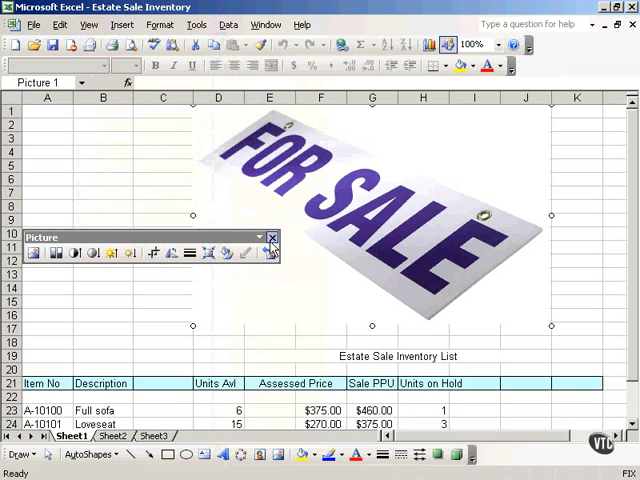
mouse_move(228, 252)
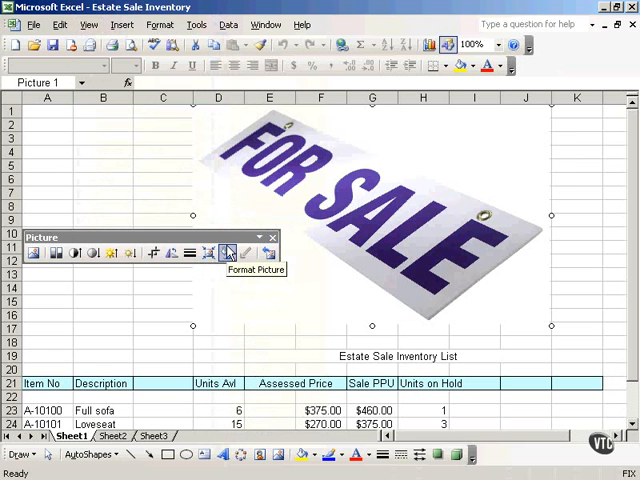
mouse_move(110, 252)
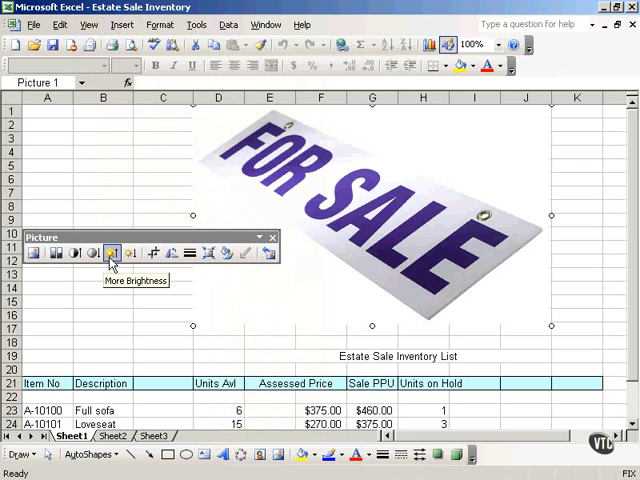
mouse_move(190, 252)
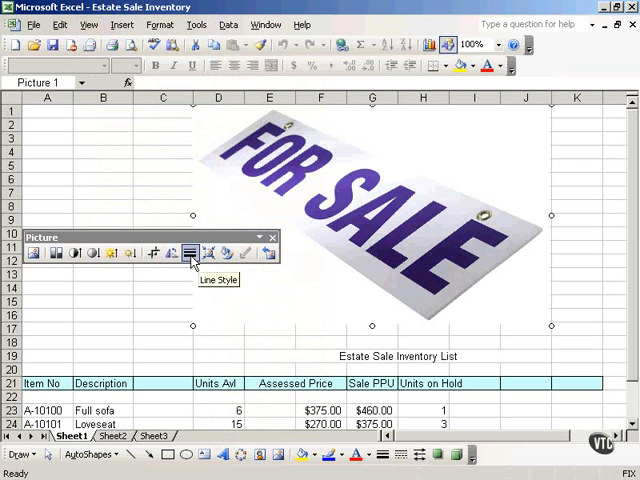
mouse_move(154, 252)
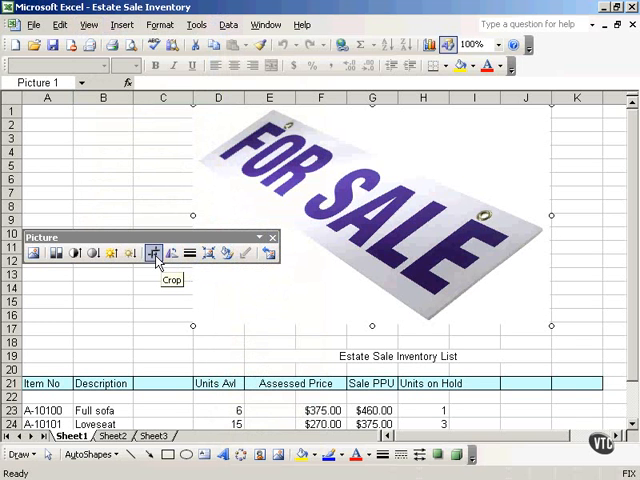
mouse_move(228, 252)
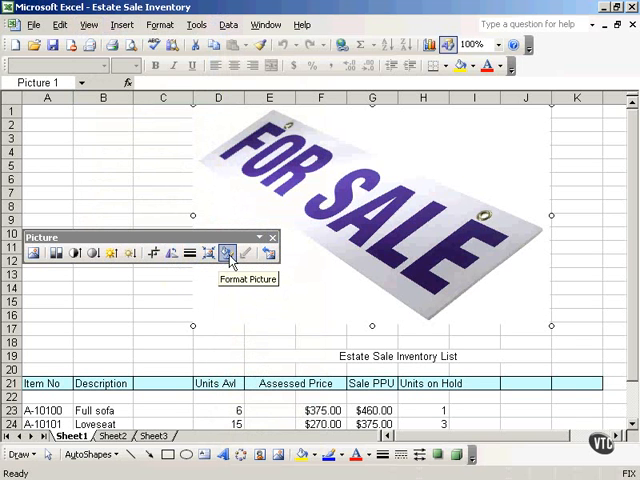
mouse_move(270, 252)
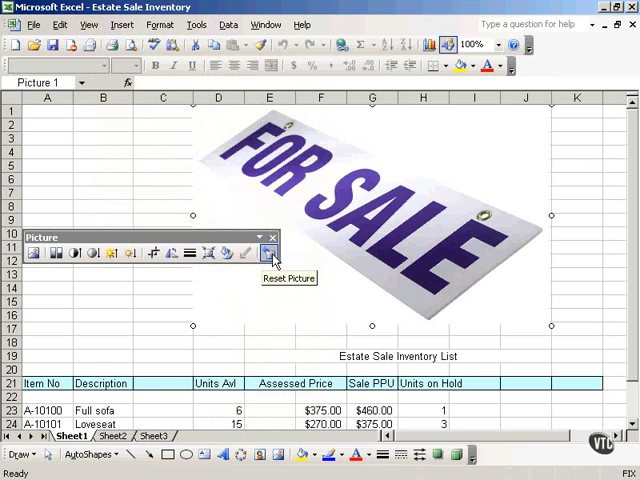
mouse_move(244, 252)
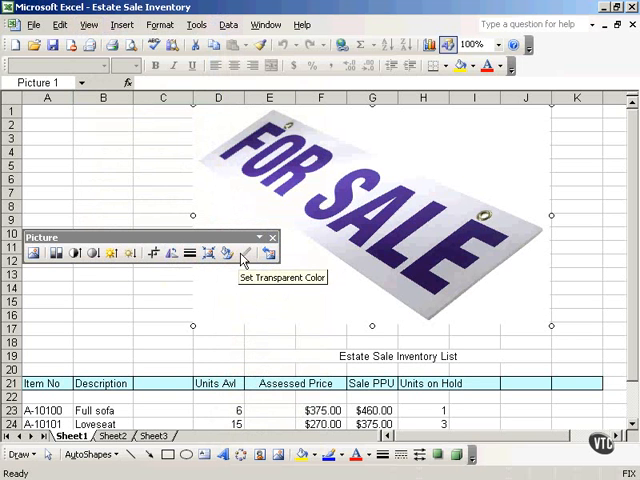
mouse_move(56, 252)
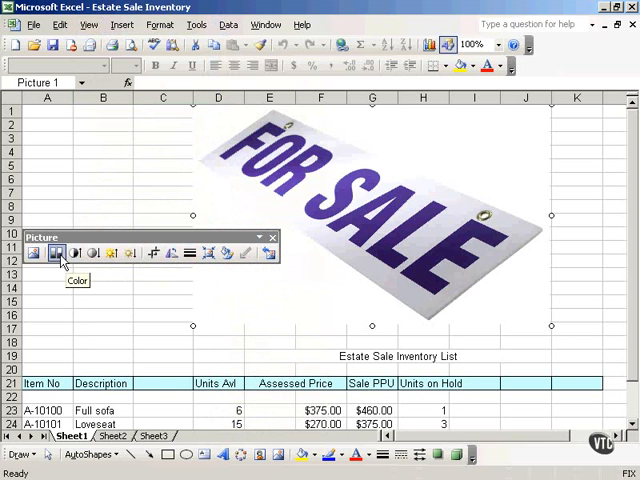
mouse_move(76, 252)
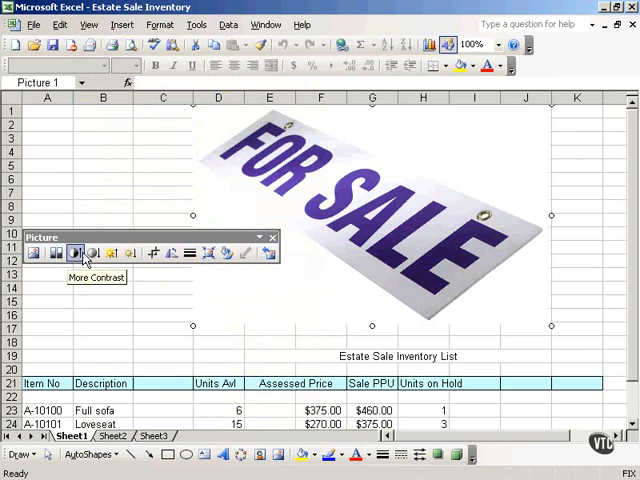
mouse_move(114, 252)
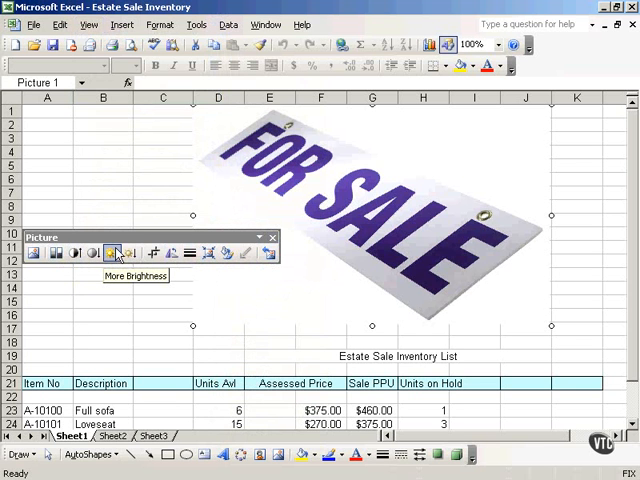
mouse_move(132, 252)
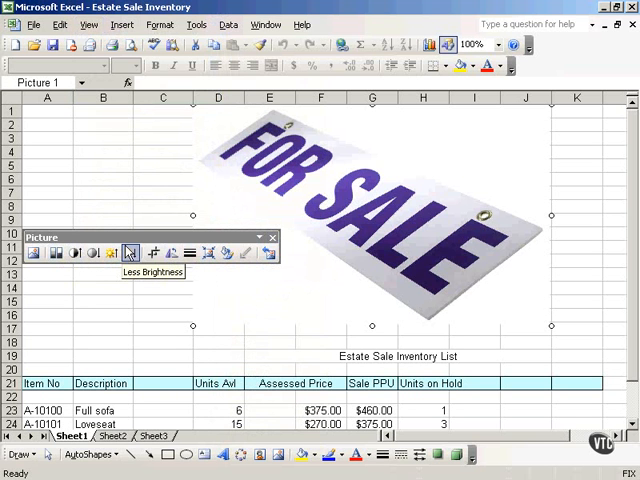
mouse_move(128, 250)
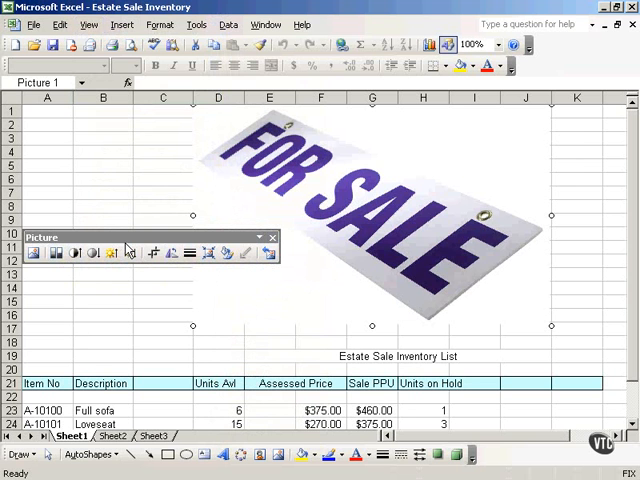
mouse_move(128, 240)
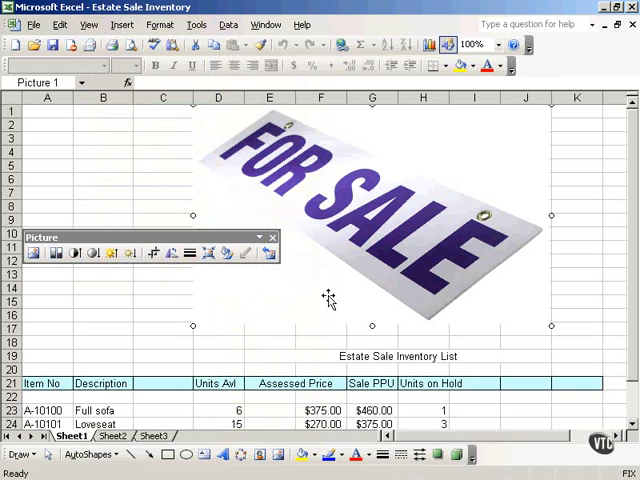
mouse_move(322, 256)
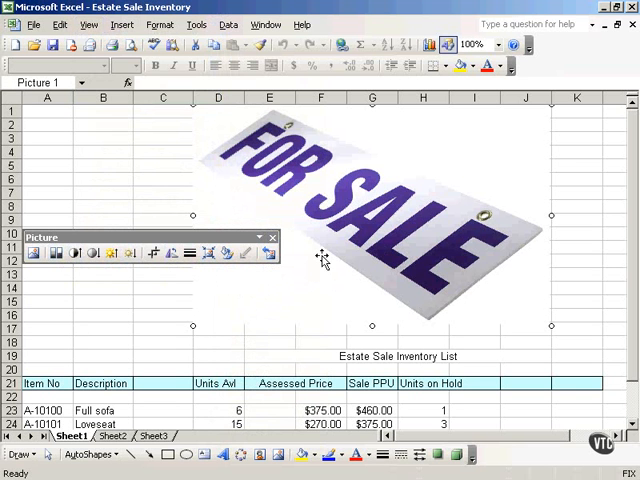
mouse_move(144, 250)
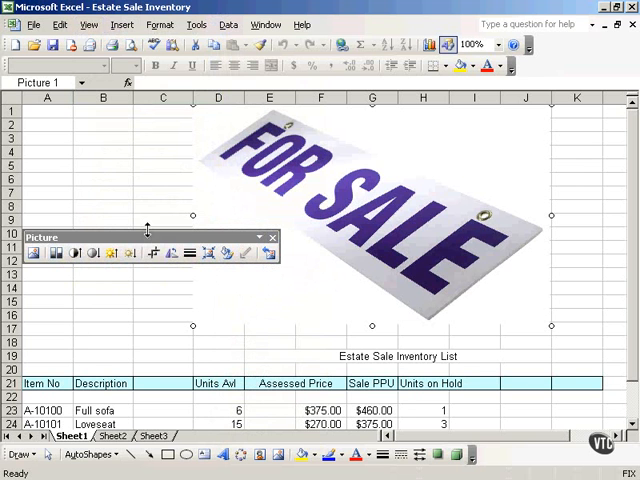
mouse_move(192, 244)
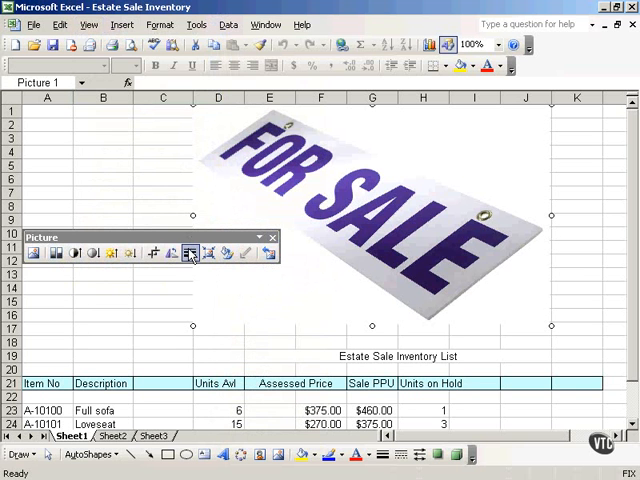
mouse_move(156, 252)
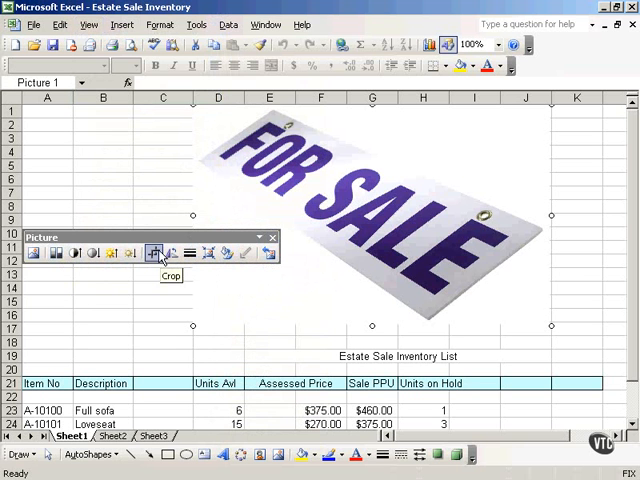
Step: Crop the FOR SALE picture's edges, then bring up its Format Picture settings
click(152, 252)
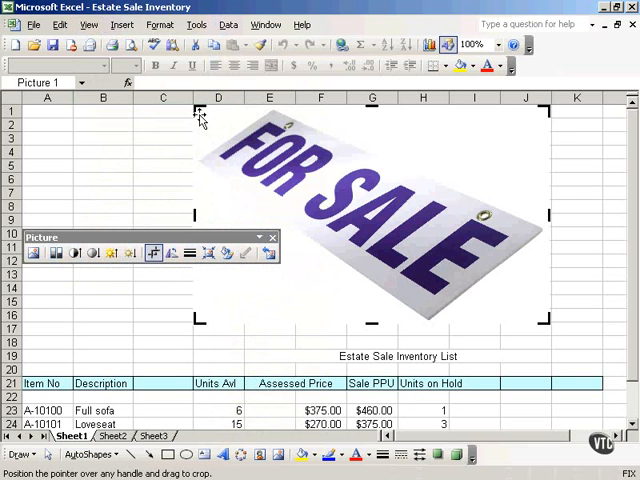
mouse_move(550, 264)
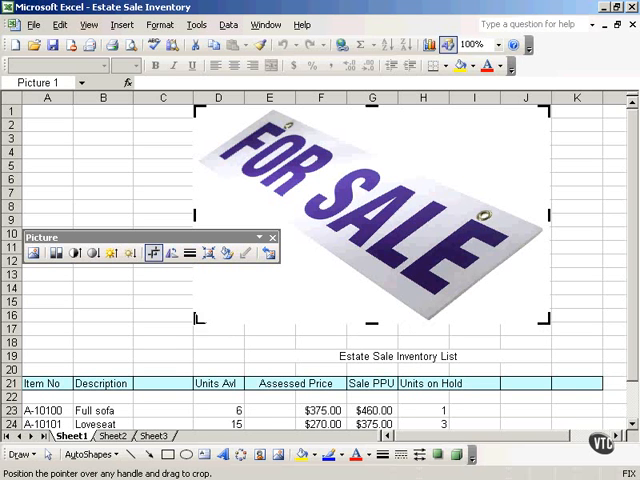
mouse_move(196, 112)
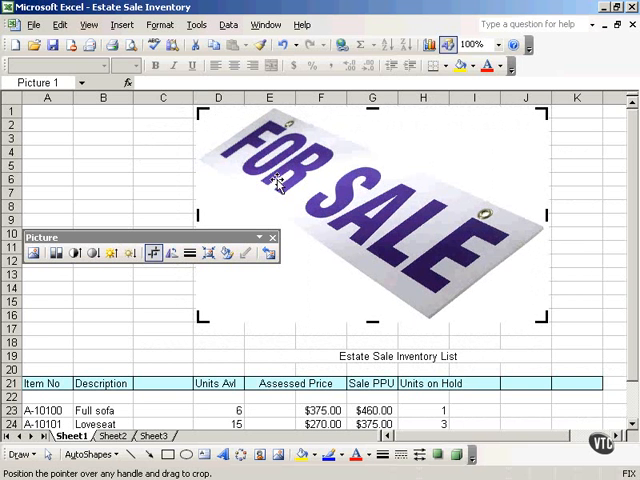
mouse_move(310, 218)
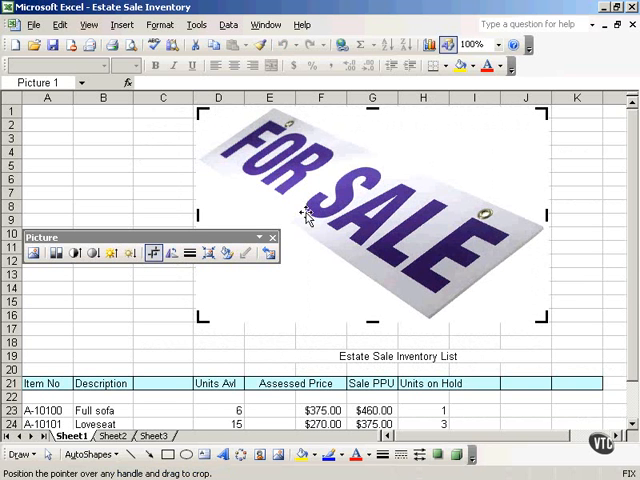
mouse_move(364, 224)
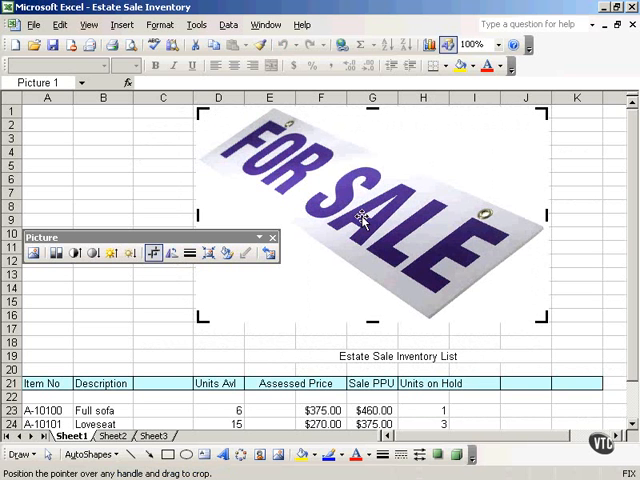
mouse_move(228, 252)
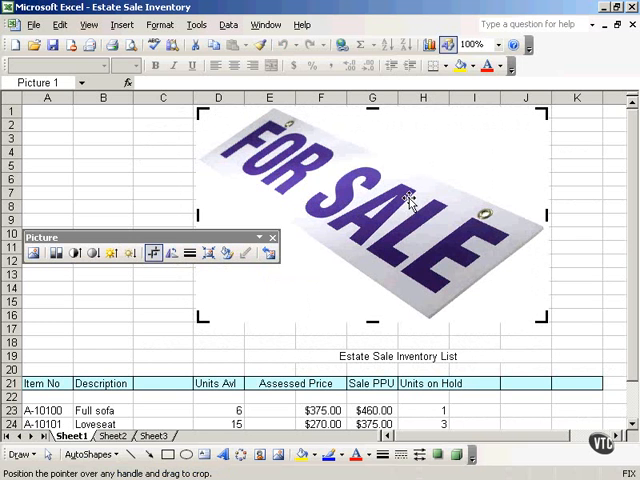
right_click(410, 204)
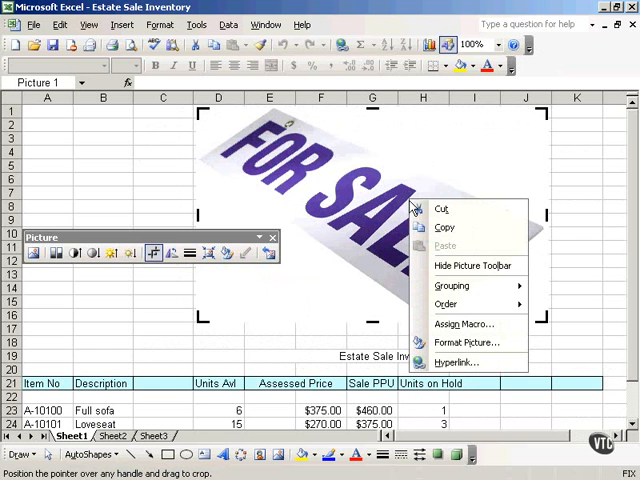
click(468, 342)
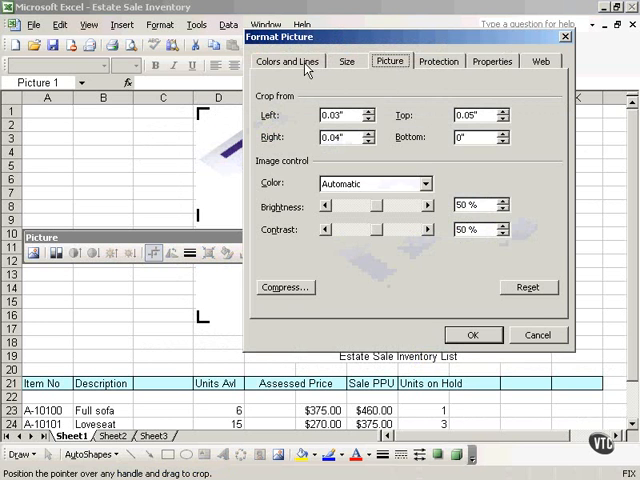
click(288, 60)
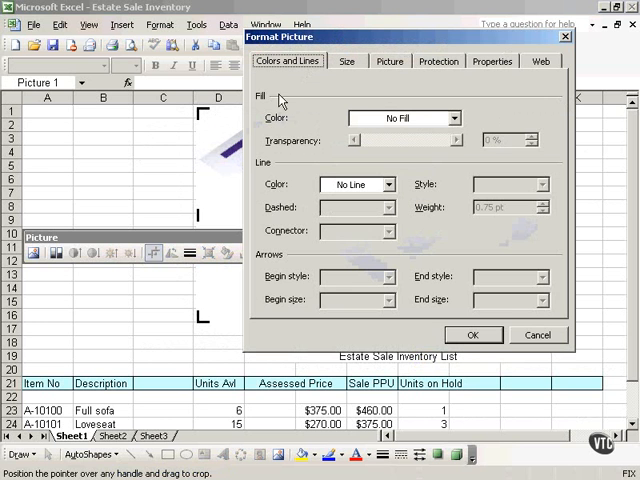
mouse_move(336, 282)
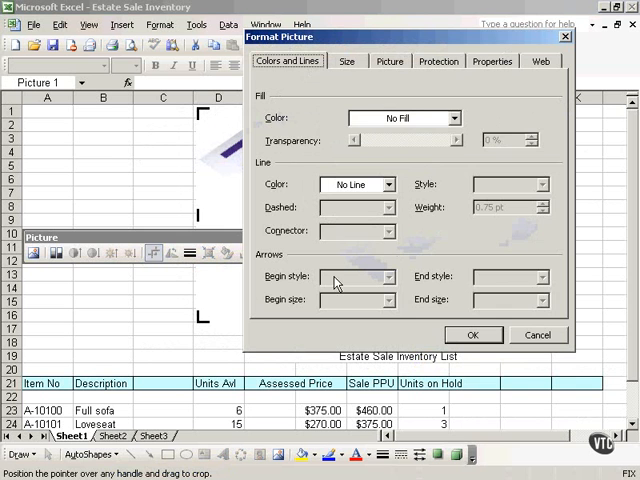
click(346, 60)
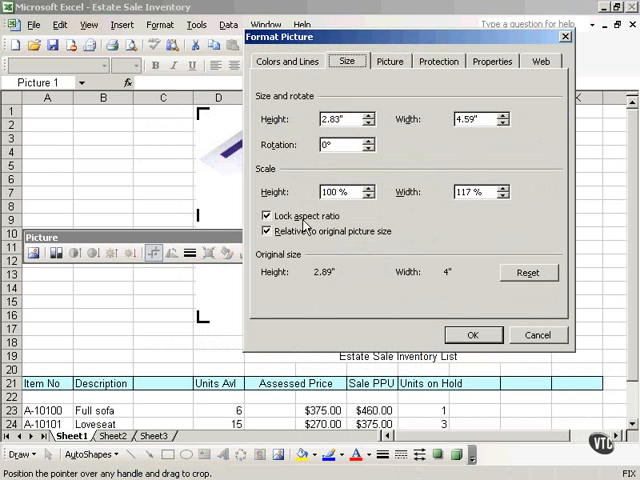
mouse_move(396, 60)
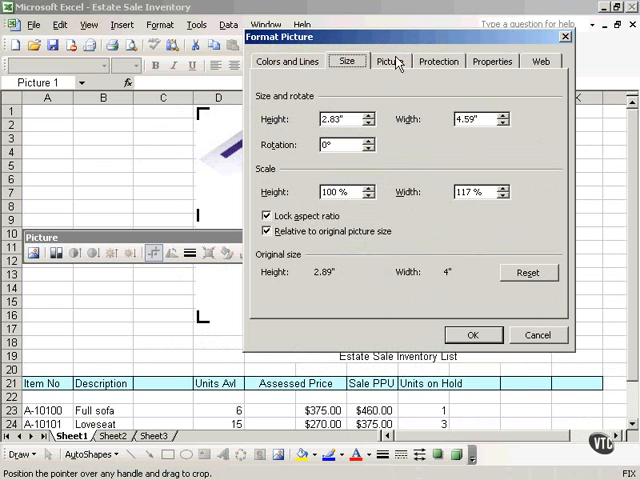
click(390, 60)
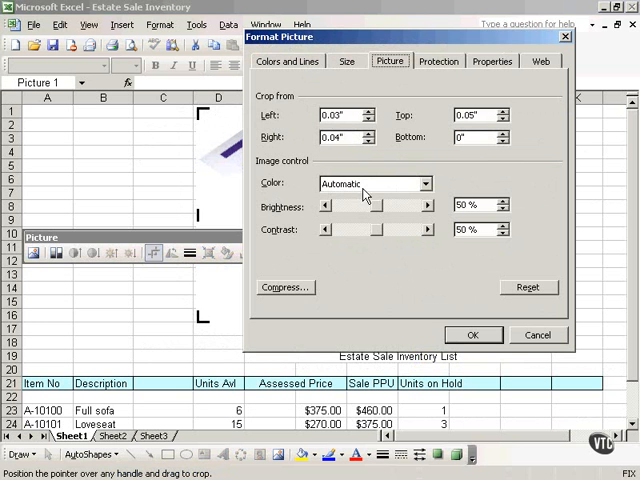
Step: Review the Protection, Properties and Web (alternative text) settings without changing them
click(438, 60)
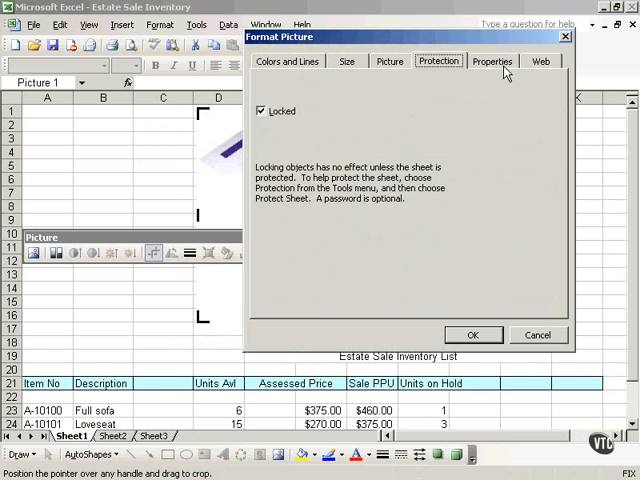
click(492, 60)
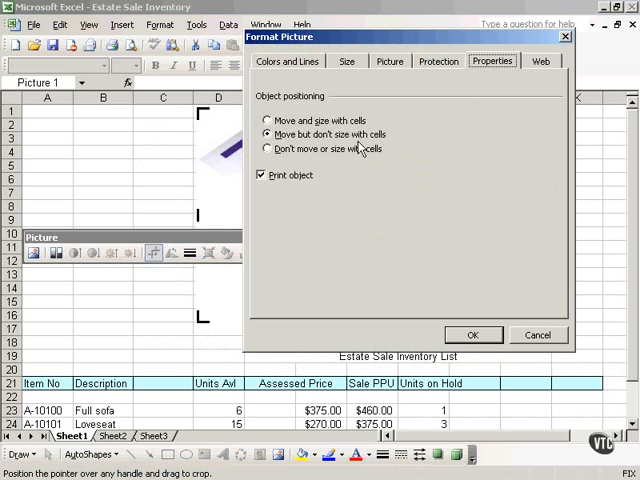
mouse_move(324, 158)
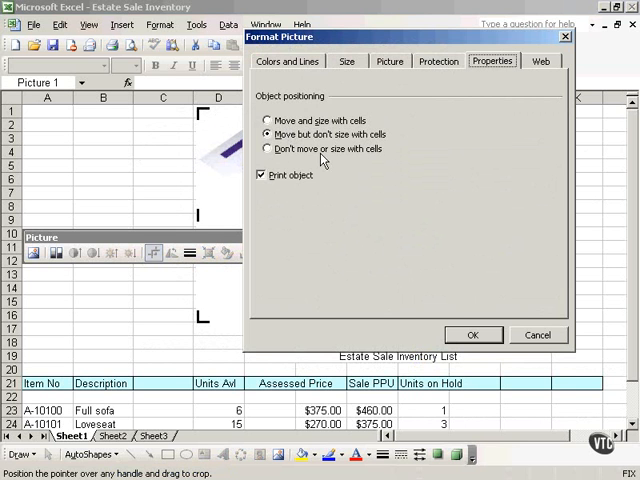
mouse_move(450, 136)
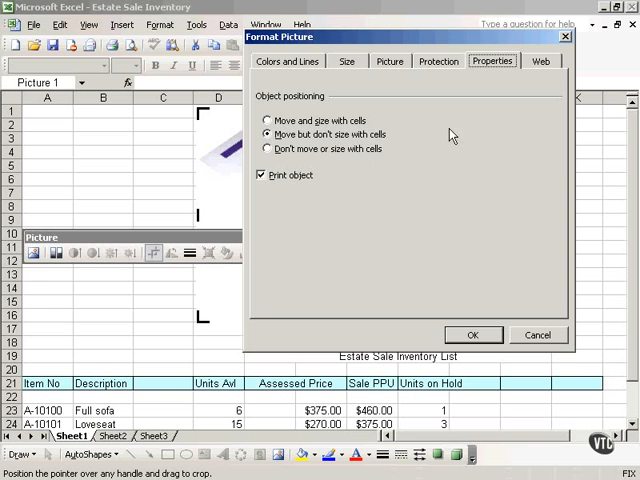
click(540, 60)
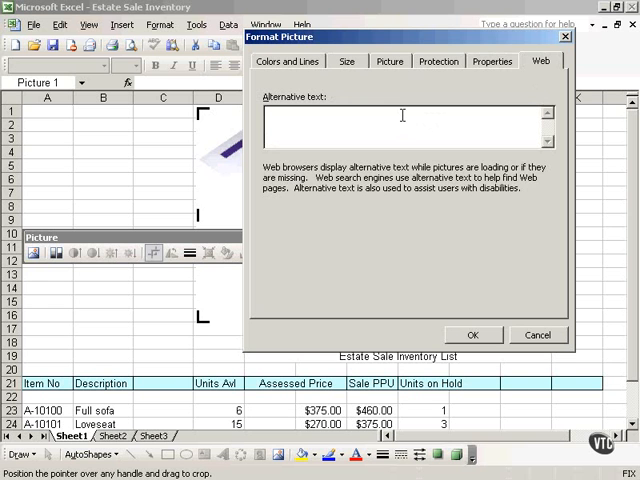
mouse_move(392, 160)
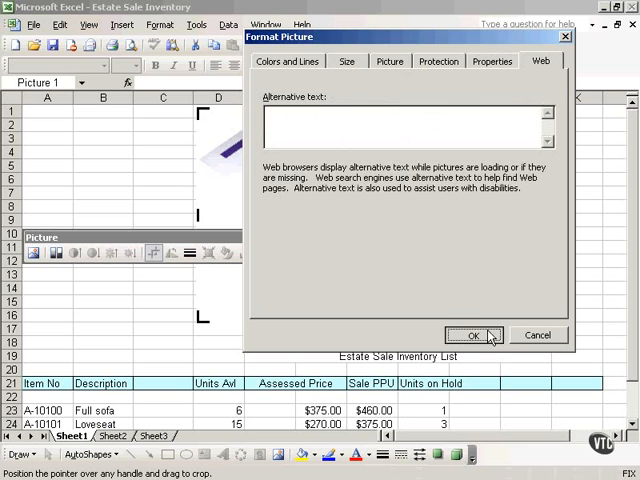
Step: Confirm Format Picture, delete the FOR SALE picture, then reach Edit for Undo Clear
click(472, 336)
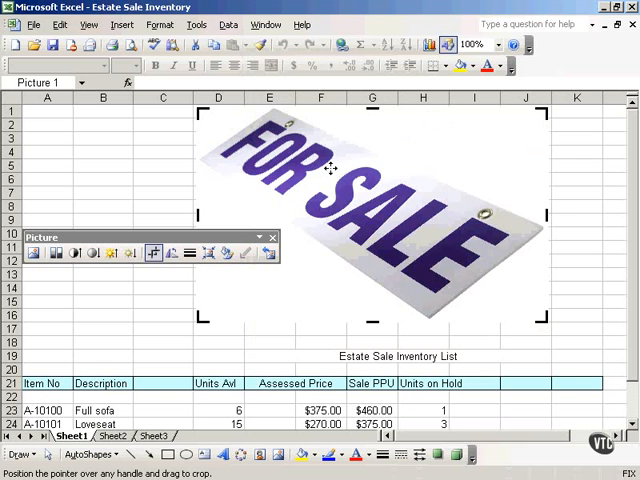
right_click(310, 170)
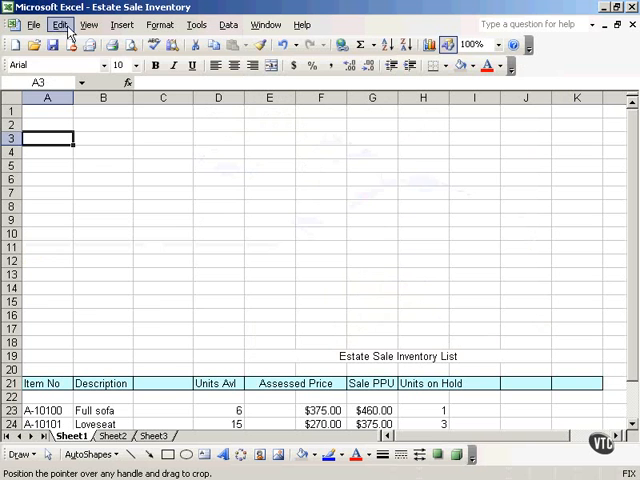
click(60, 24)
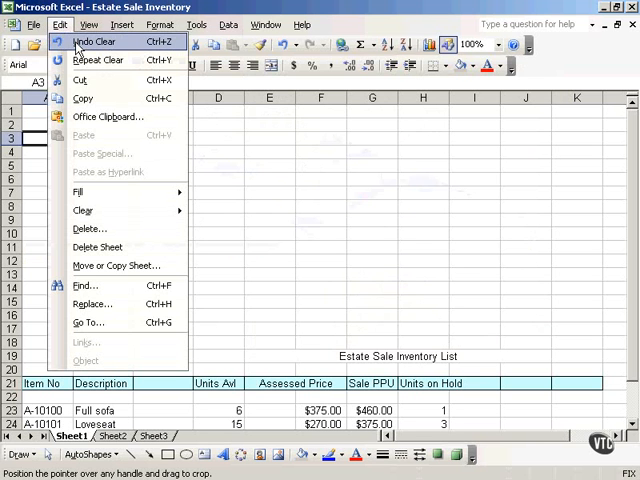